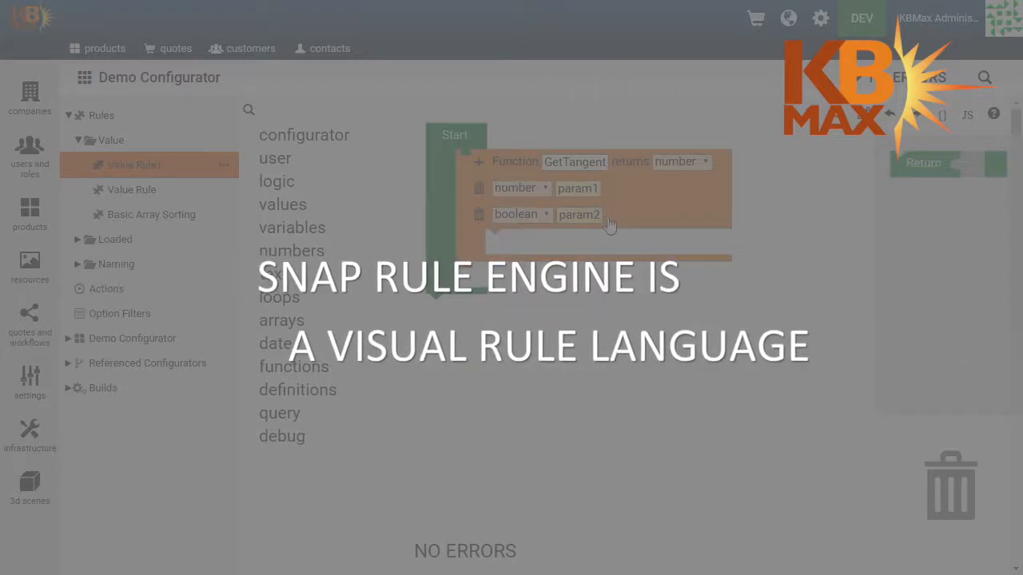
# Name the parameters adjacent and opposite and return atan of an empty division block.
pyautogui.write('adjacent')
pyautogui.write('opposite')
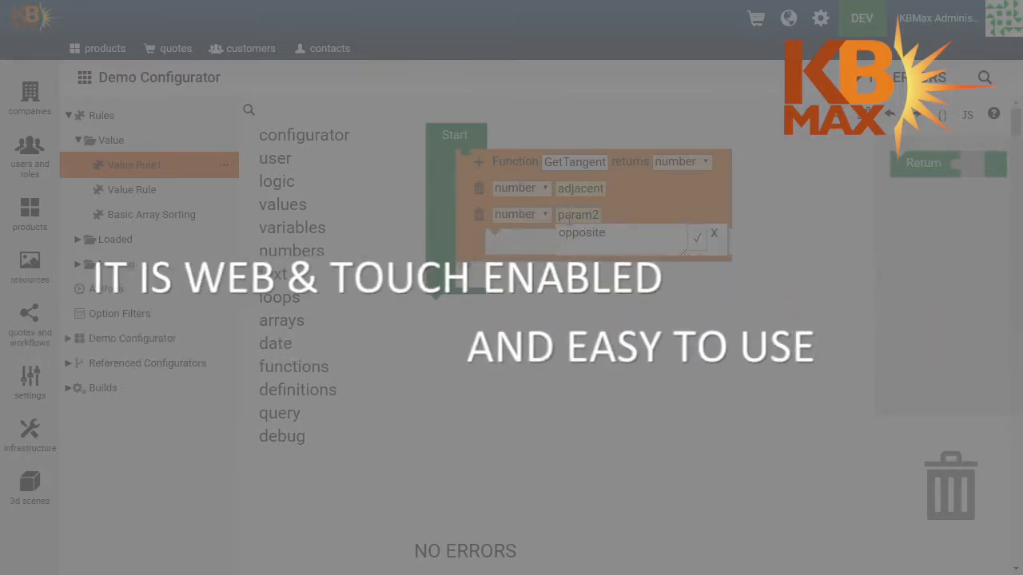
pyautogui.click(297, 390)
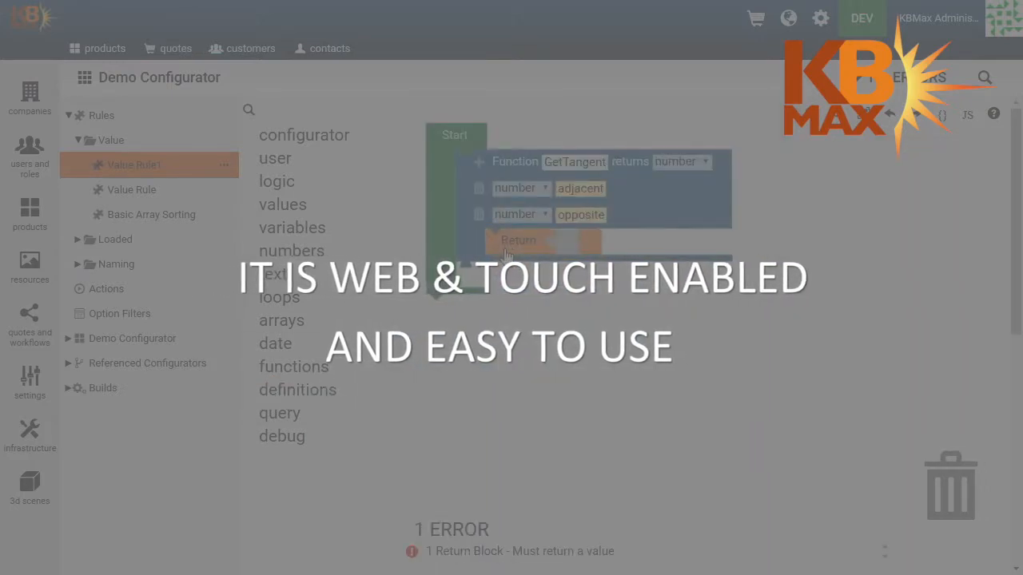
pyautogui.click(291, 249)
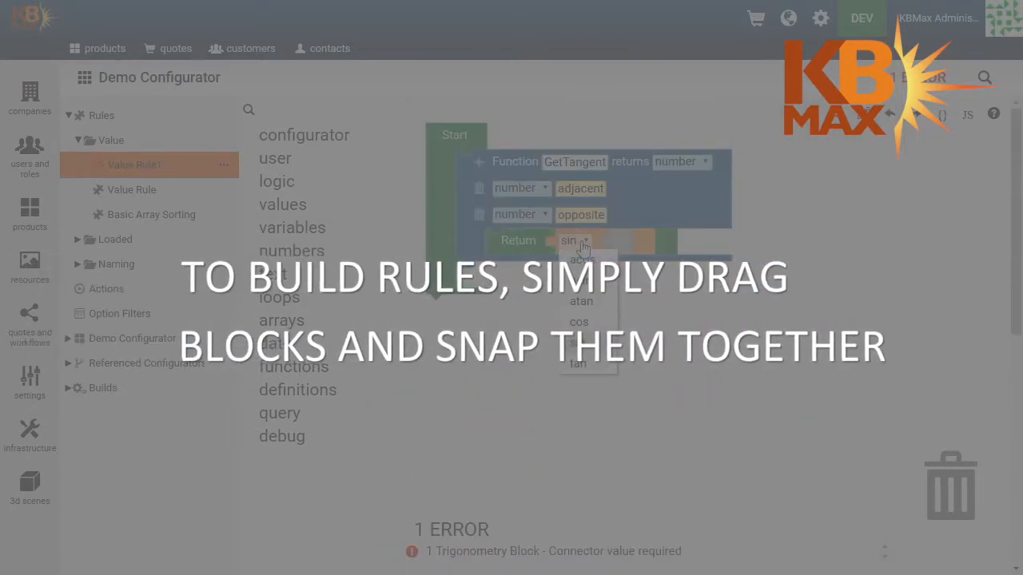
pyautogui.click(291, 249)
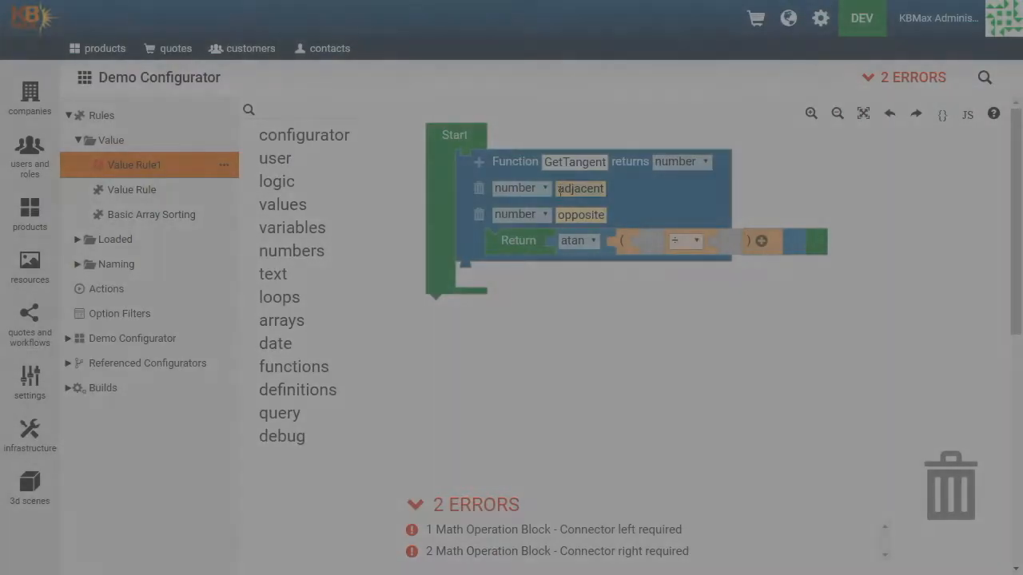
pyautogui.click(297, 390)
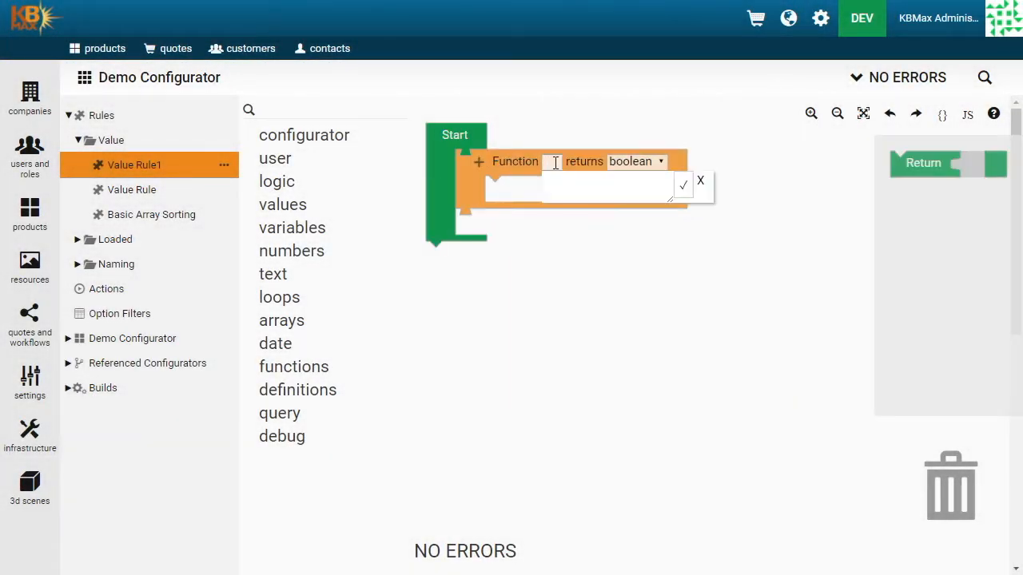
# Name the function GetTangent and make it return a number.
pyautogui.write('GetTang')
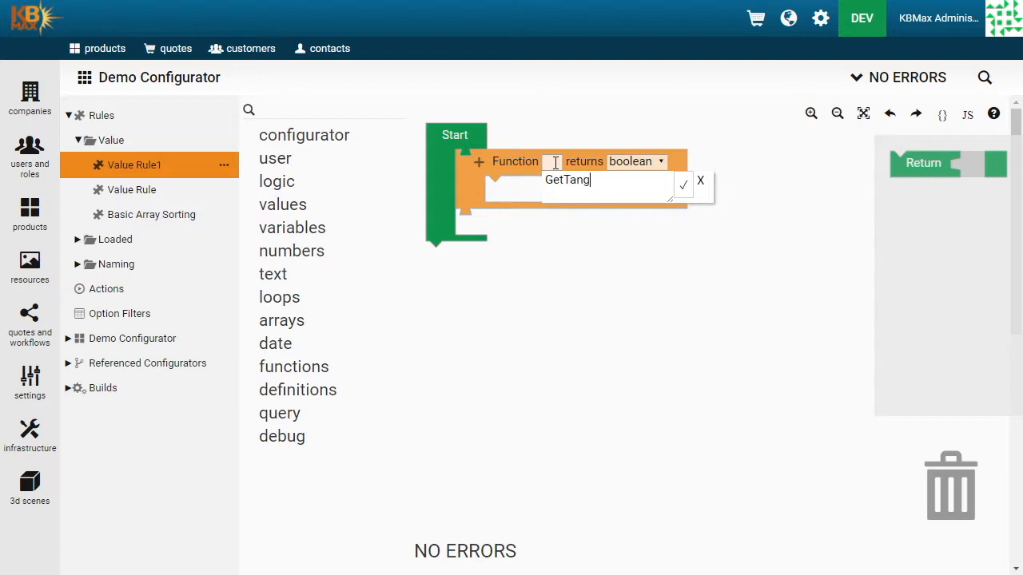
pyautogui.click(682, 185)
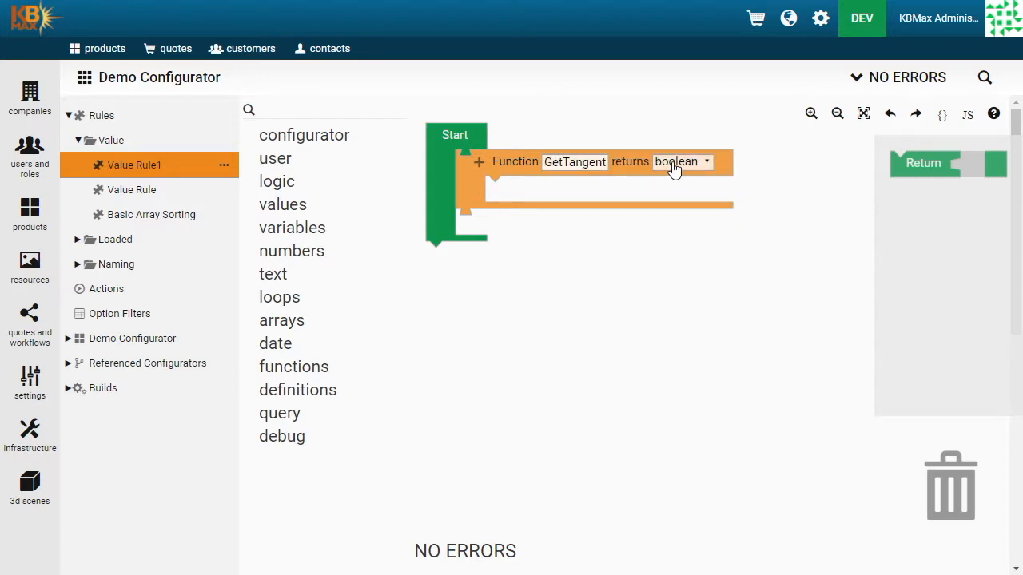
pyautogui.click(681, 162)
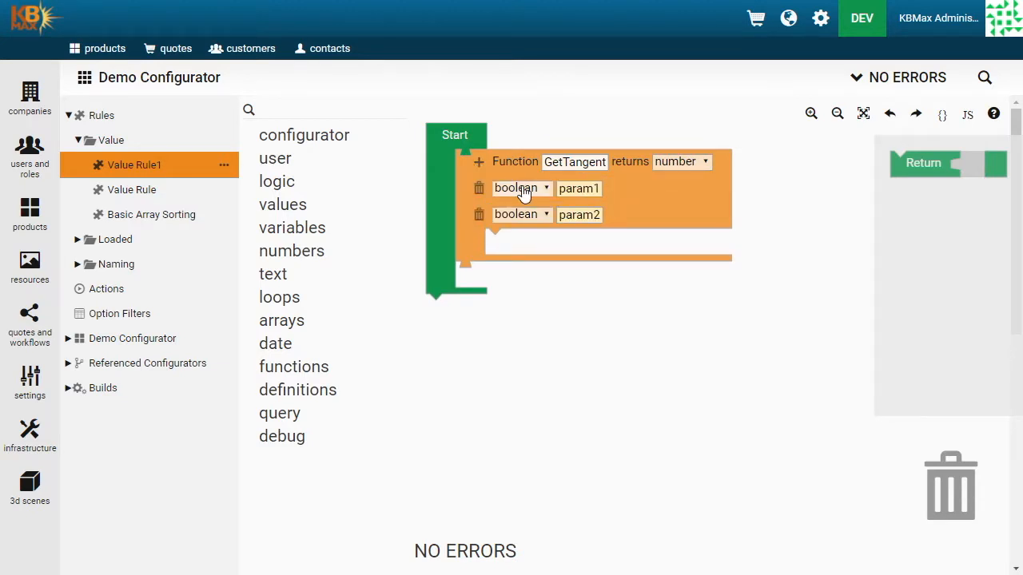
# Make both parameters numbers named adjacent and opposite.
pyautogui.click(521, 189)
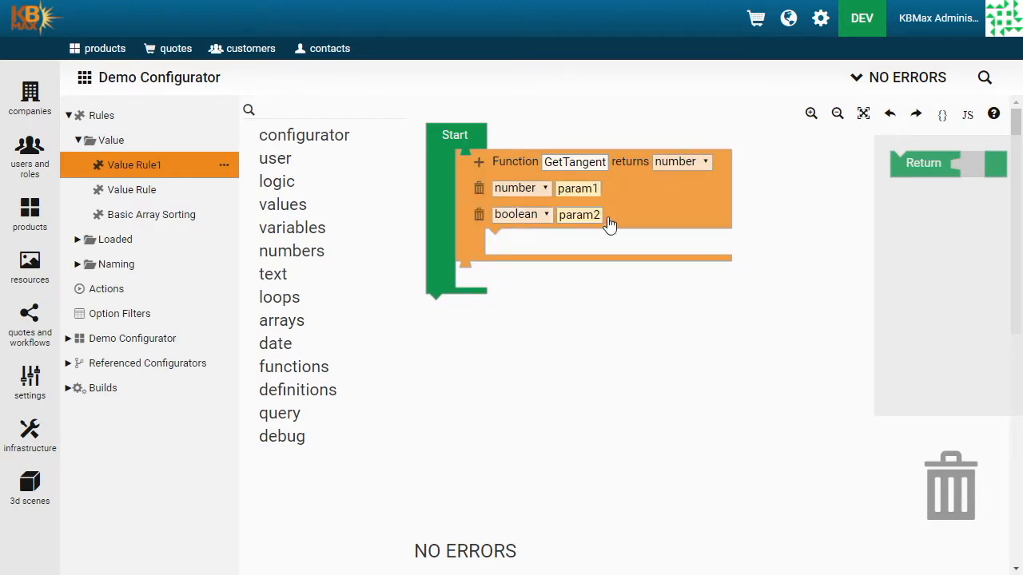
pyautogui.write('adjacent')
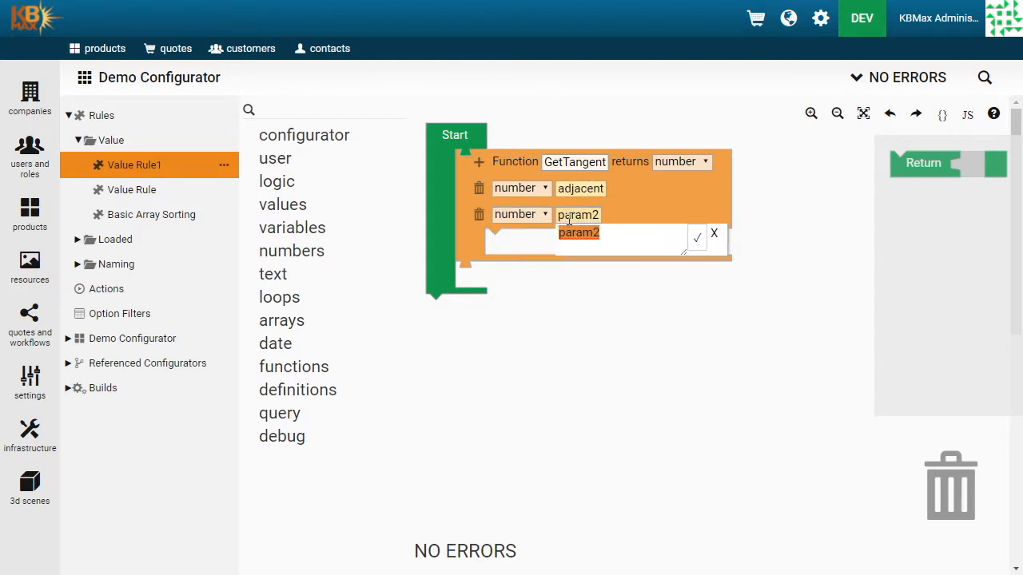
pyautogui.write('opposite')
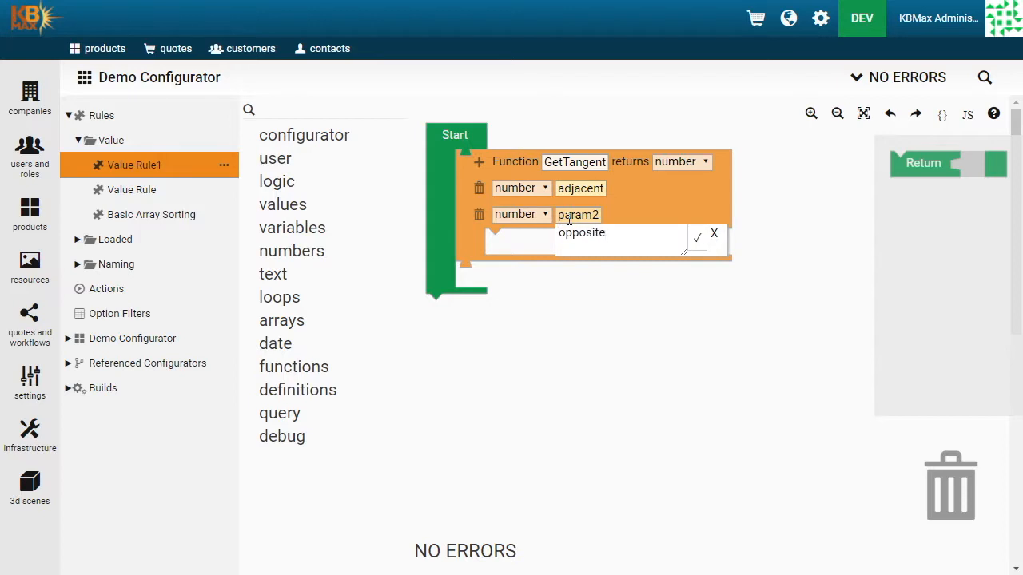
pyautogui.click(297, 390)
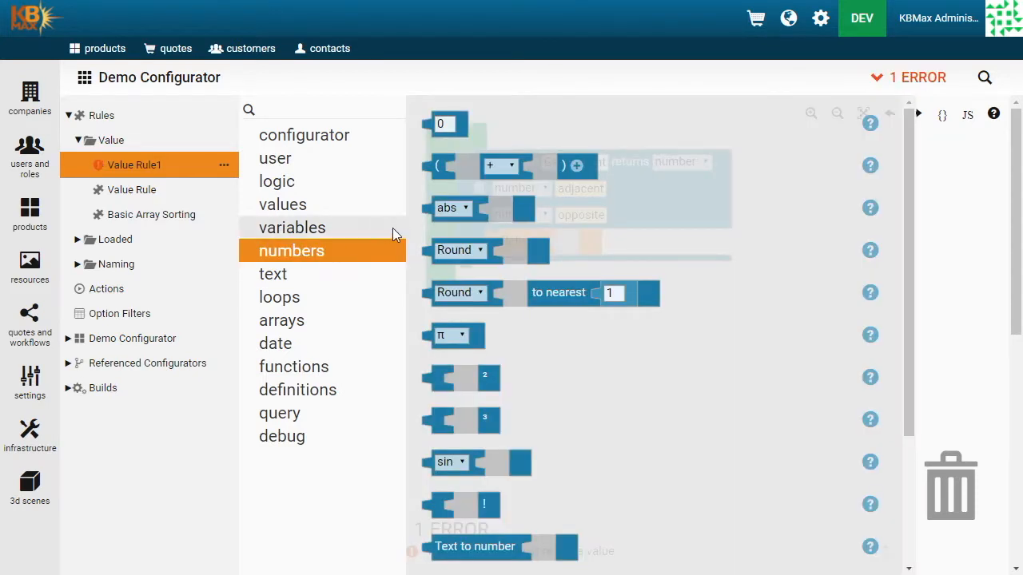
pyautogui.moveTo(450, 464)
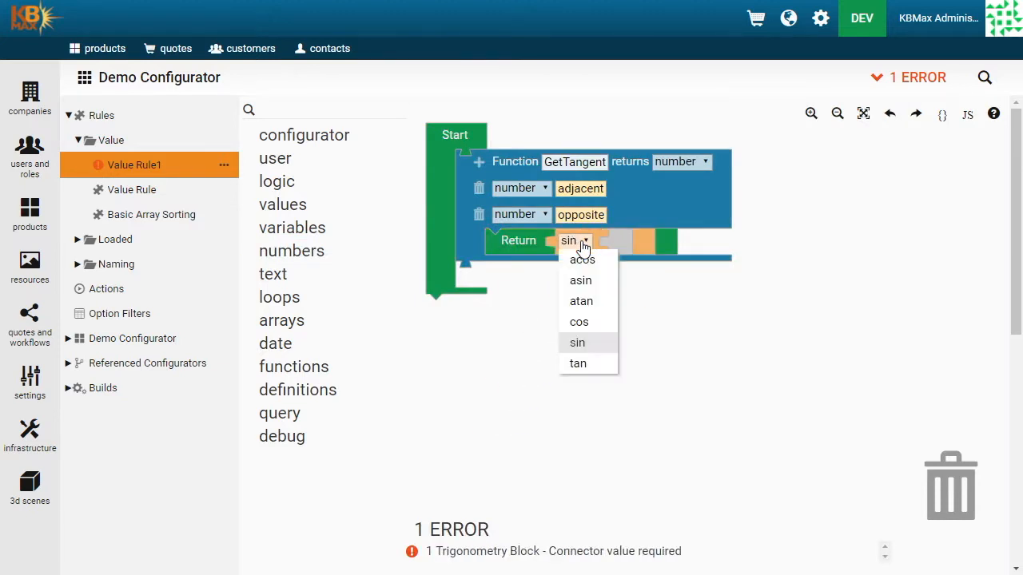
# Switch the trigonometry block inside Return to atan.
pyautogui.click(291, 250)
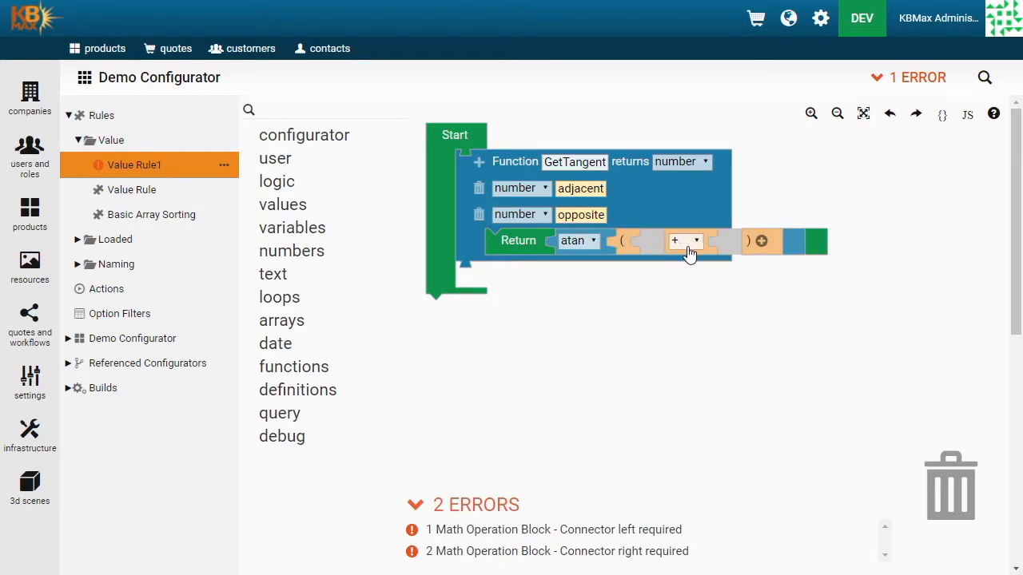
# Set the operation to ÷ with getters for opposite over adjacent.
pyautogui.click(694, 240)
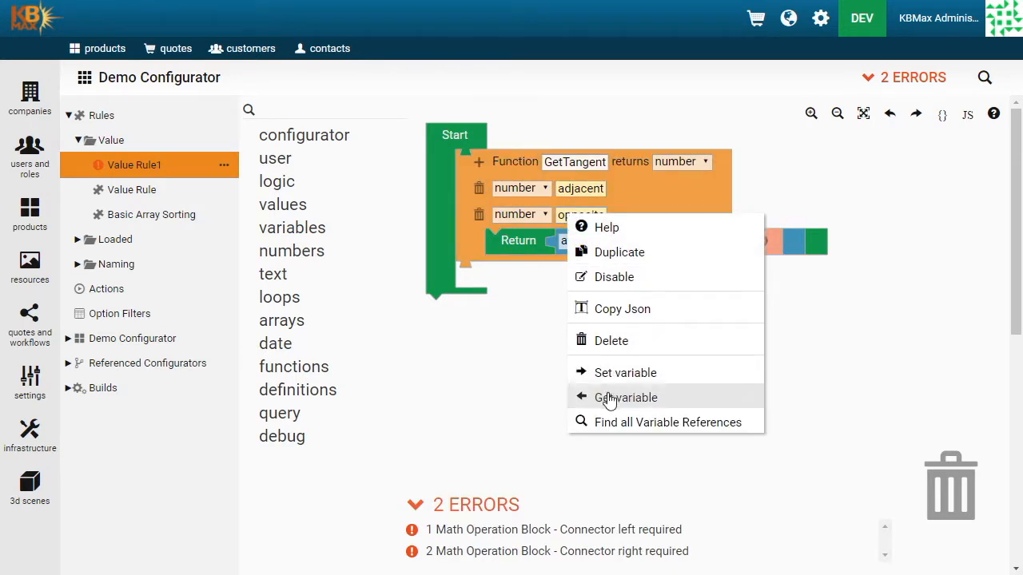
pyautogui.click(624, 396)
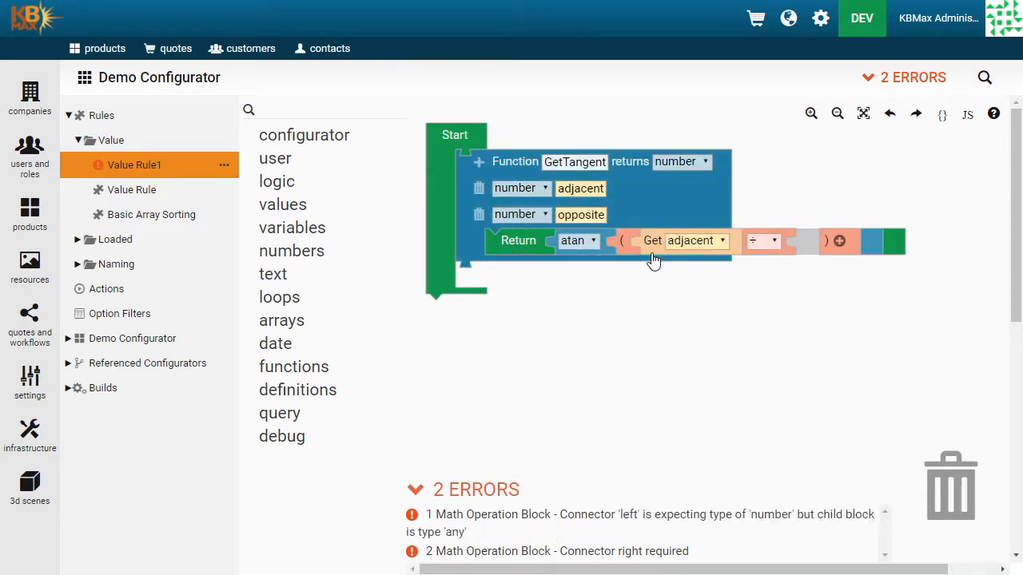
pyautogui.click(695, 240)
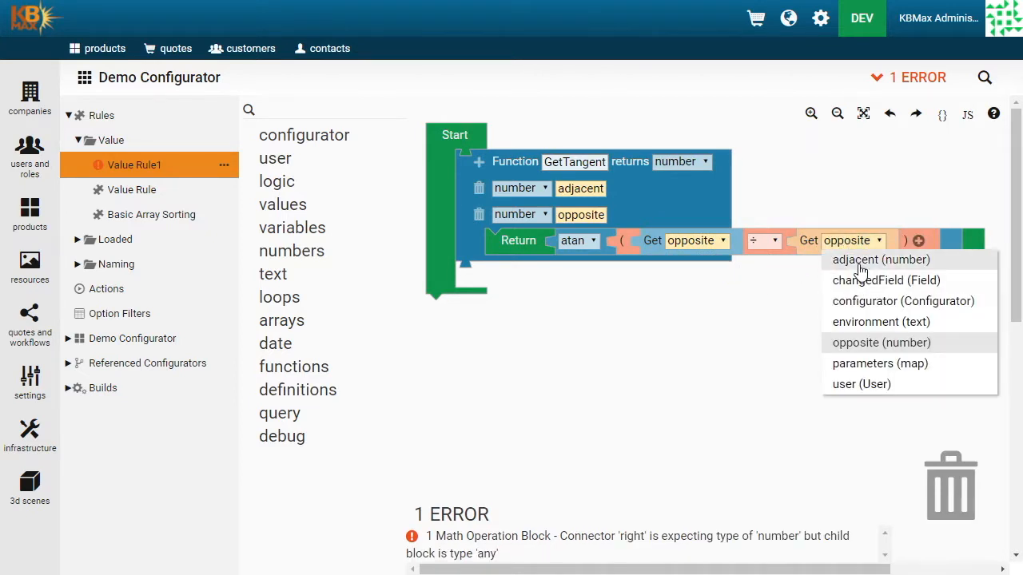
pyautogui.click(880, 259)
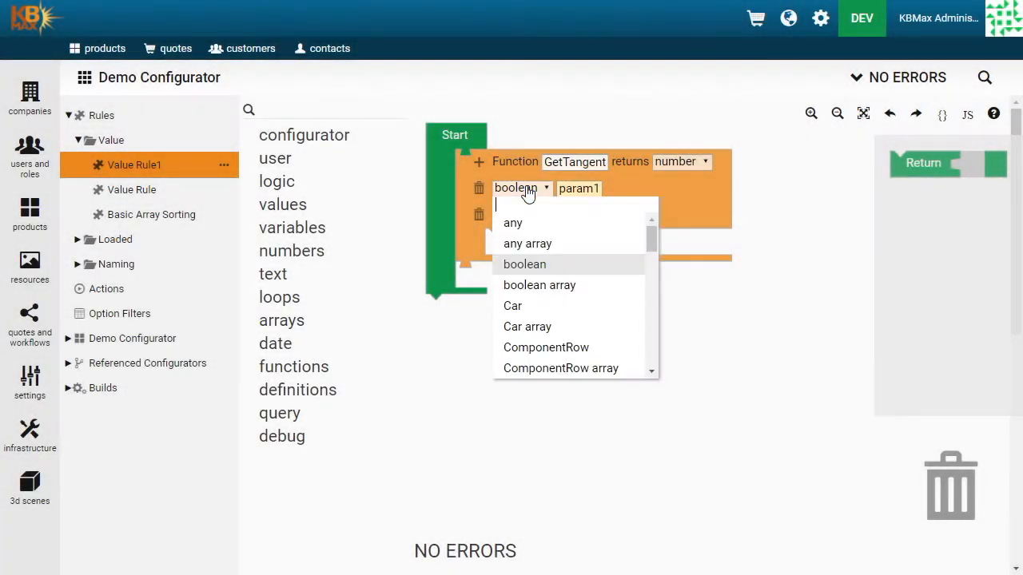
# Make both parameters numbers named adjacent and opposite, ready for number blocks.
pyautogui.click(514, 224)
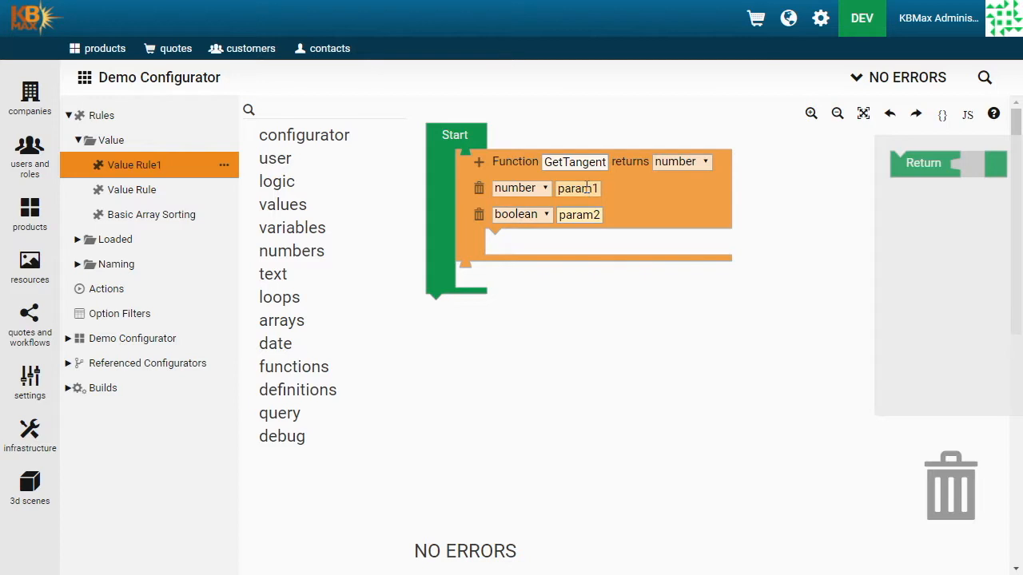
pyautogui.write('adjacen')
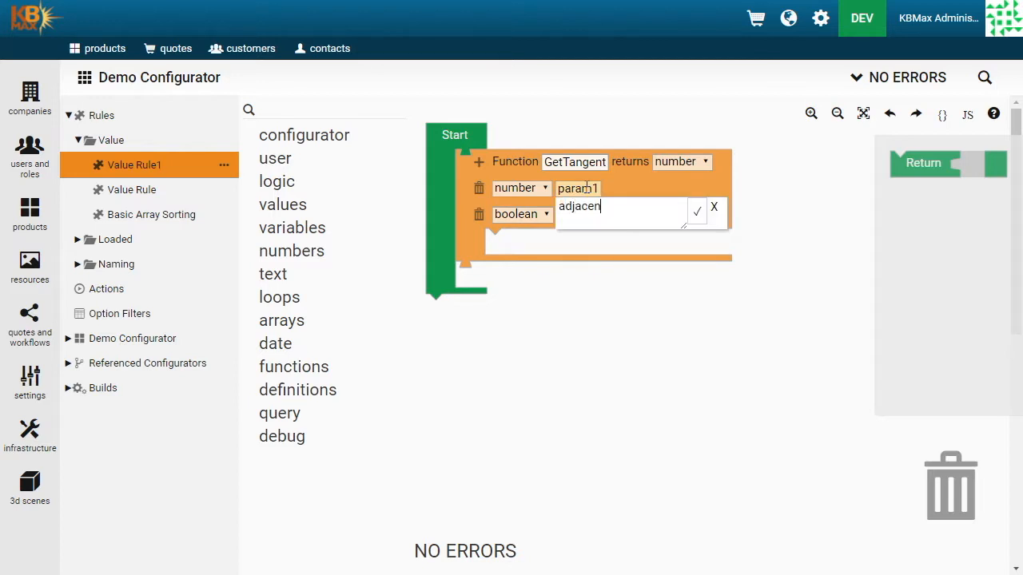
pyautogui.click(521, 214)
pyautogui.write('o')
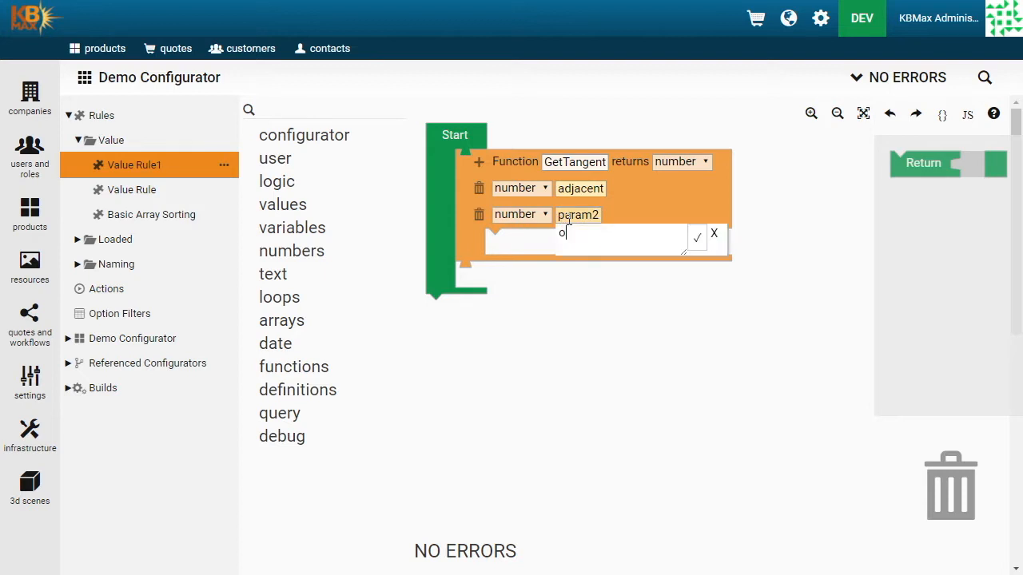
pyautogui.write('pposite')
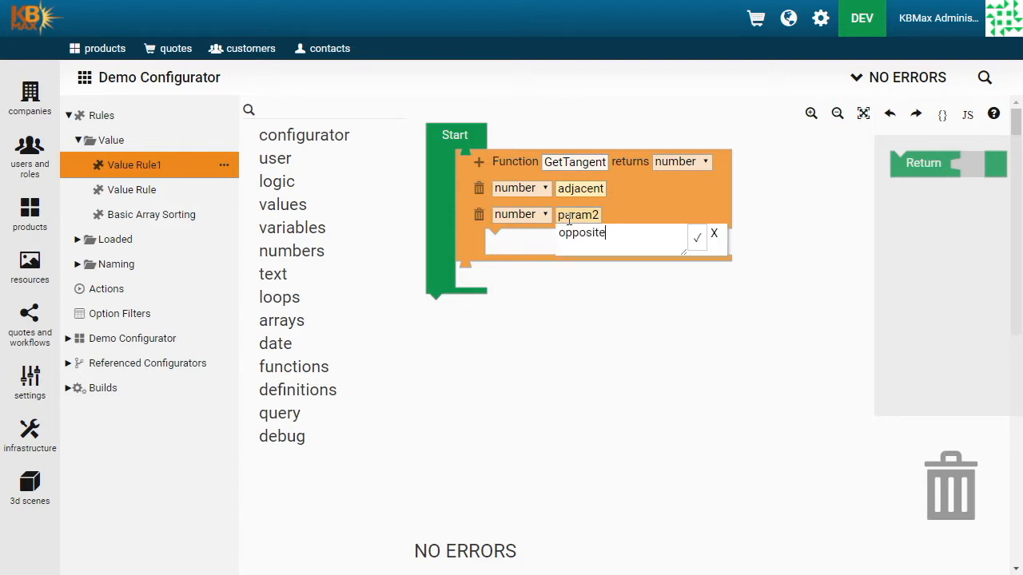
pyautogui.click(297, 390)
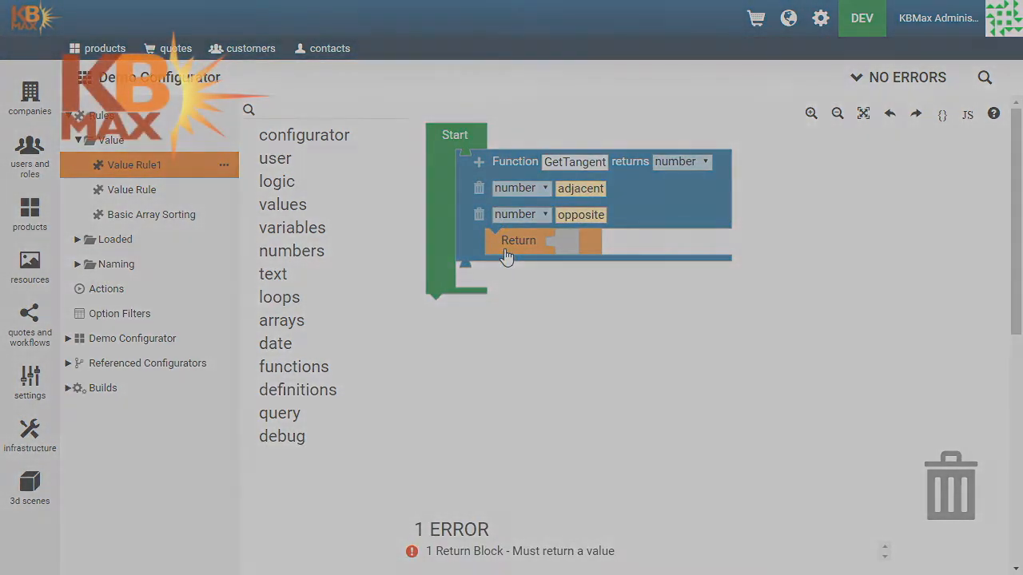
pyautogui.click(291, 249)
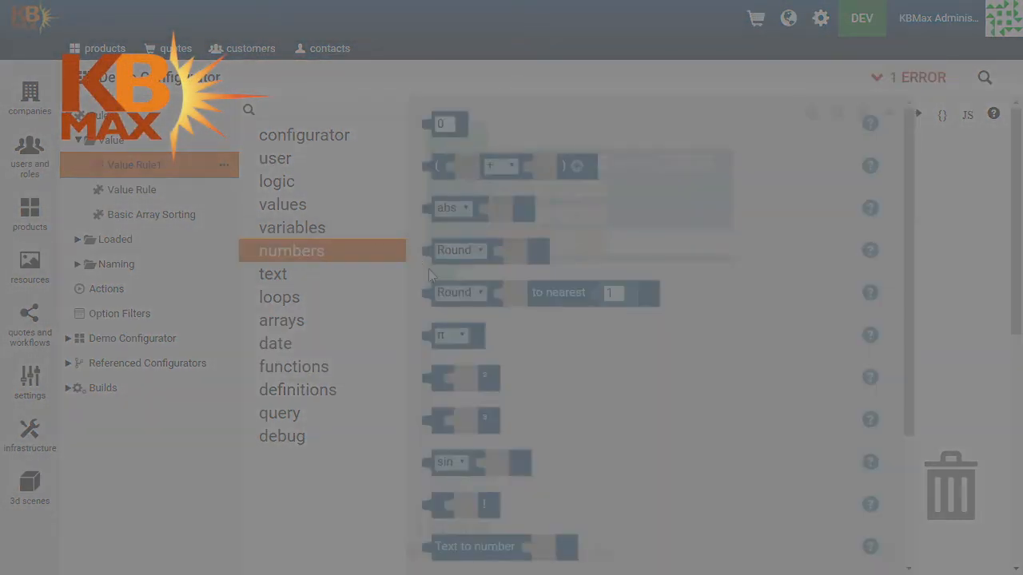